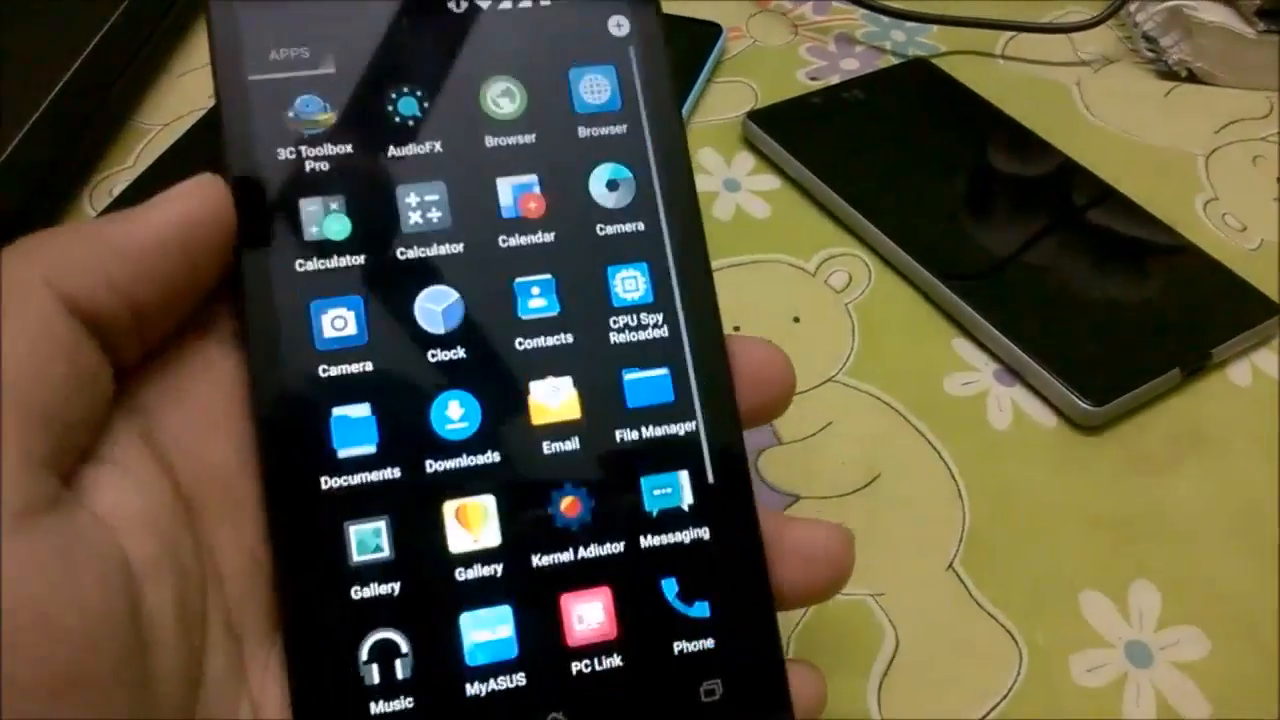
{"action": "scroll", "scroll_direction": "down", "scroll_amount": 3}
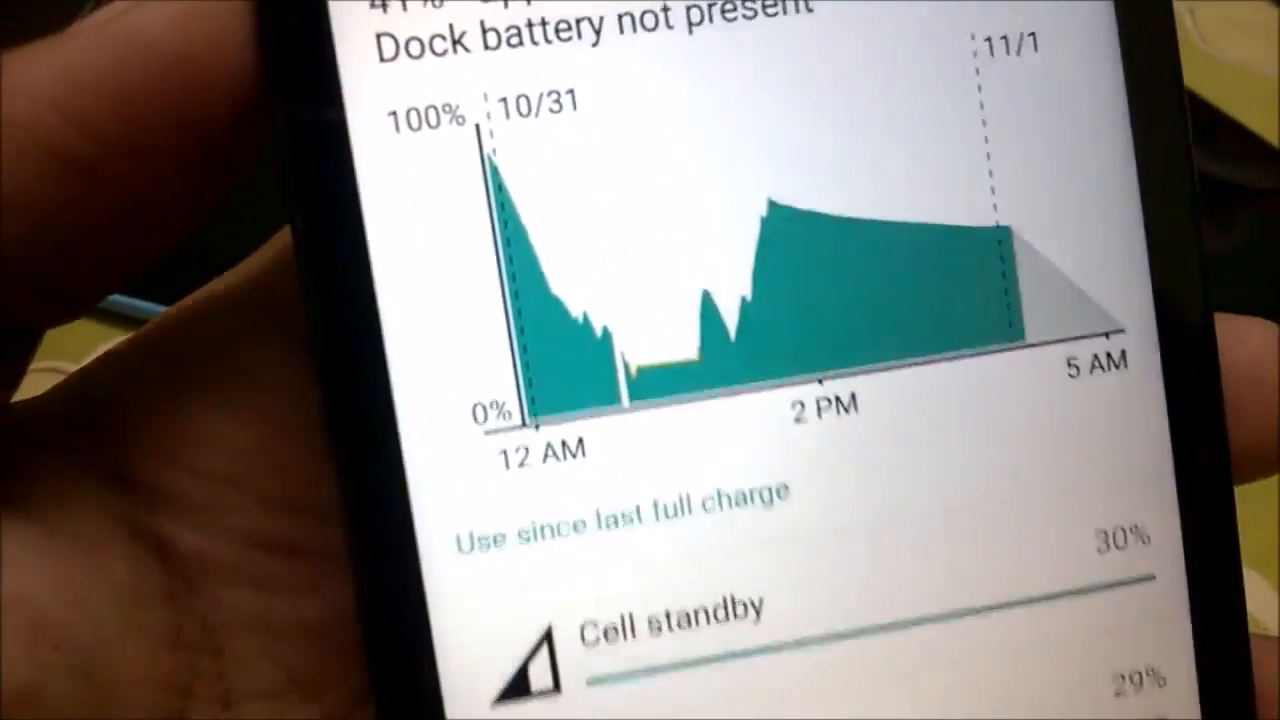
{"action": "scroll", "scroll_direction": "down", "scroll_amount": 3}
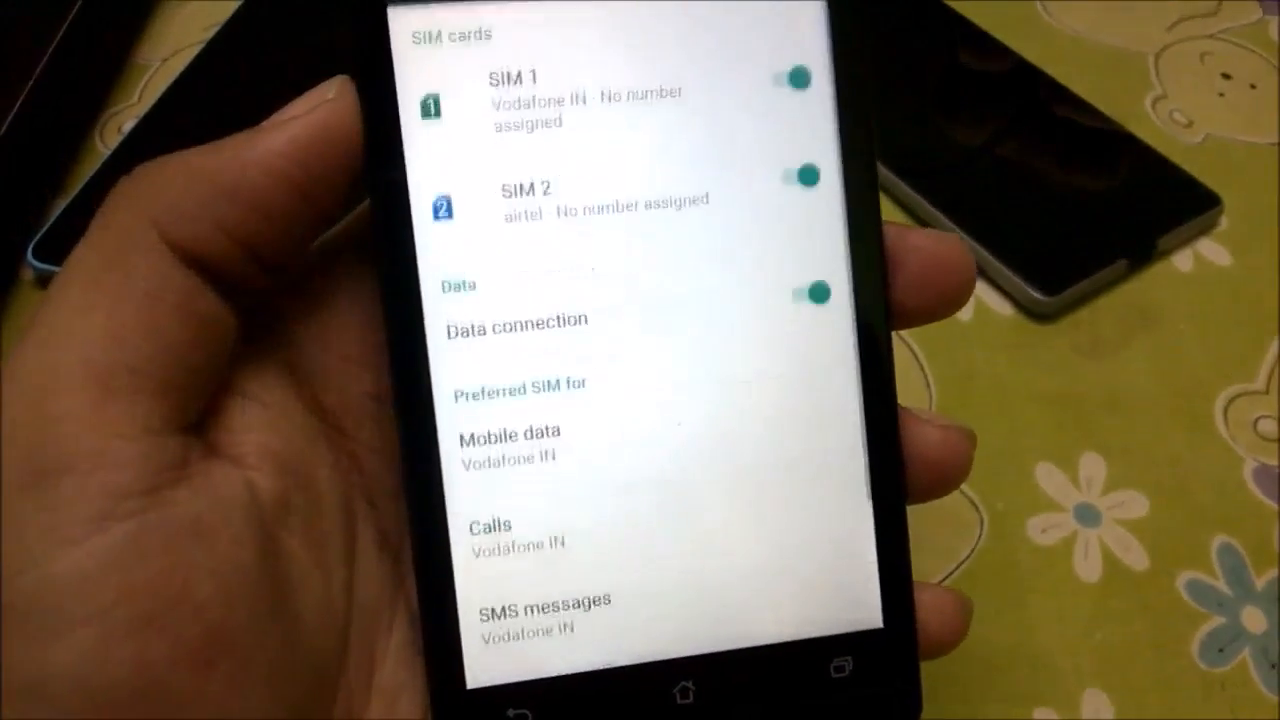
{"action": "scroll", "scroll_direction": "up", "scroll_amount": 3}
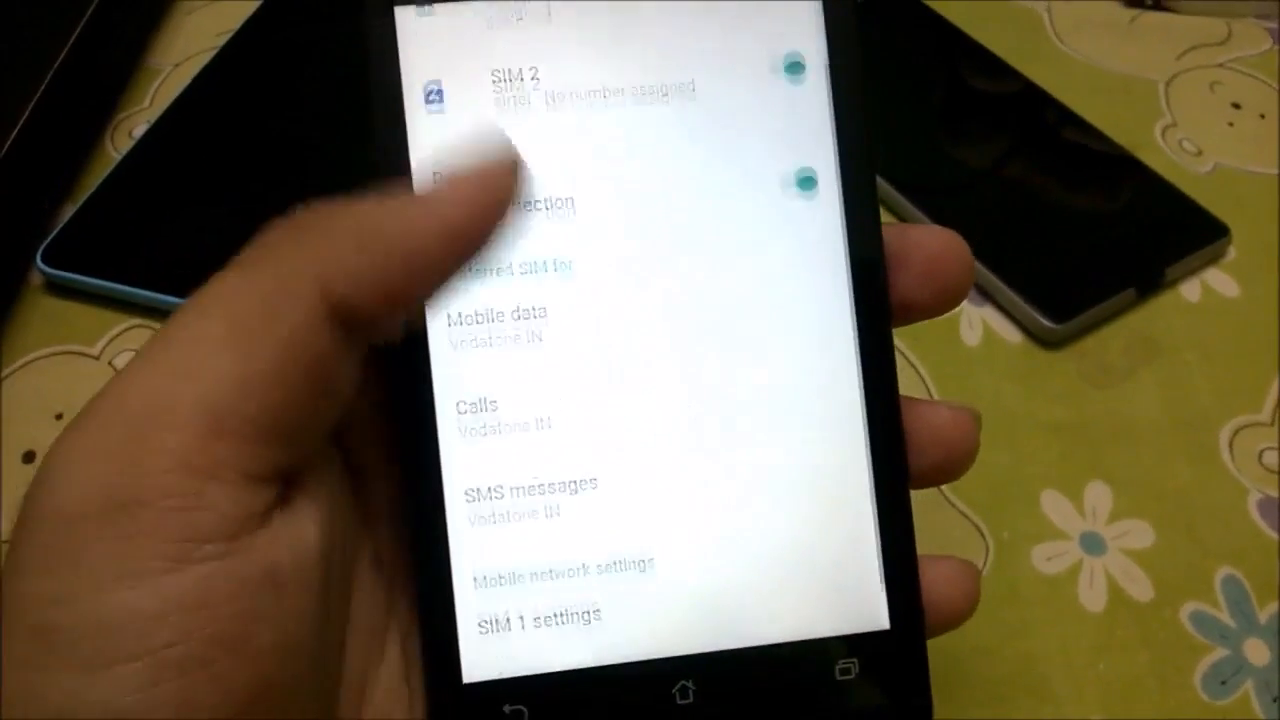